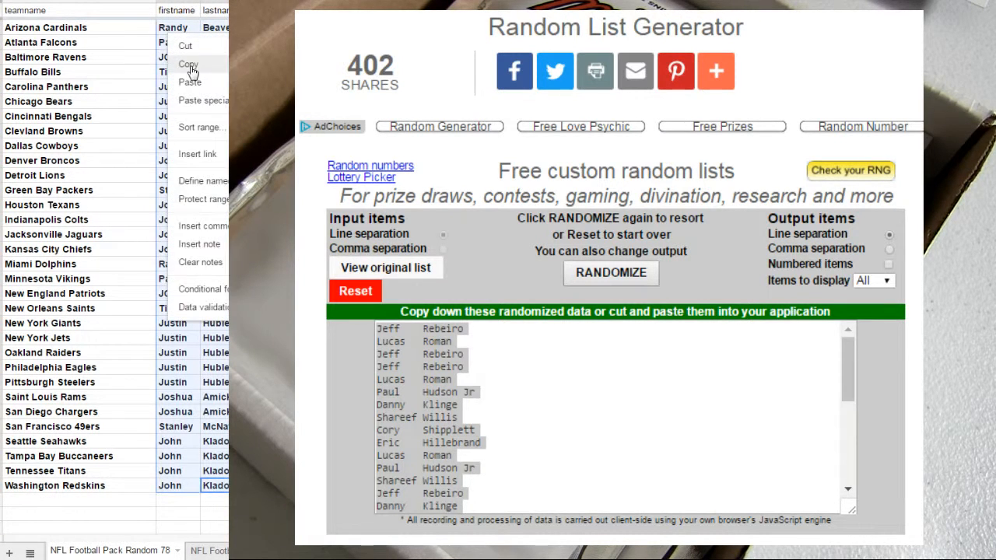
Copy the players' first and last names from the NFL team sheet.
left_click(355, 290)
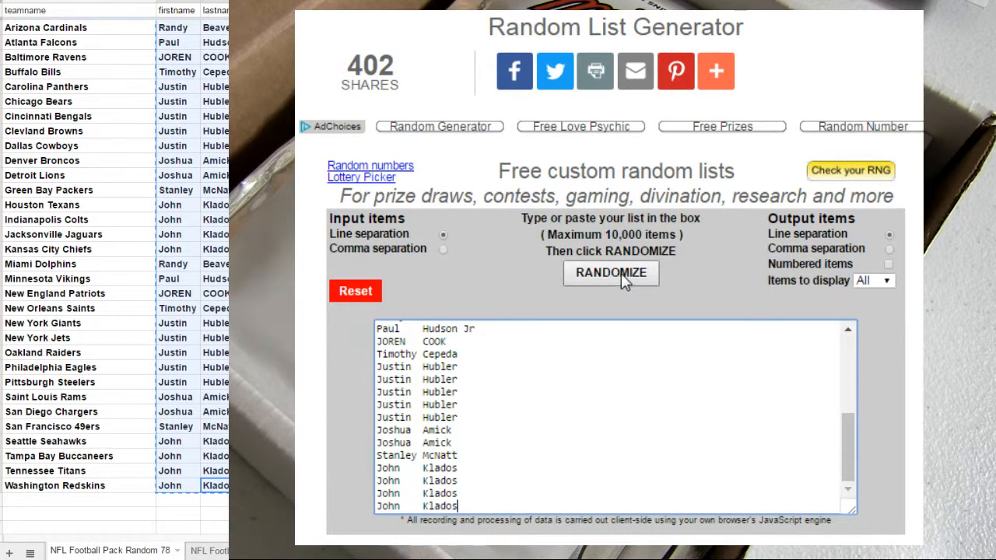
Shuffle the player names twice and paste them beside the NFL teams in the sheet.
left_click(611, 273)
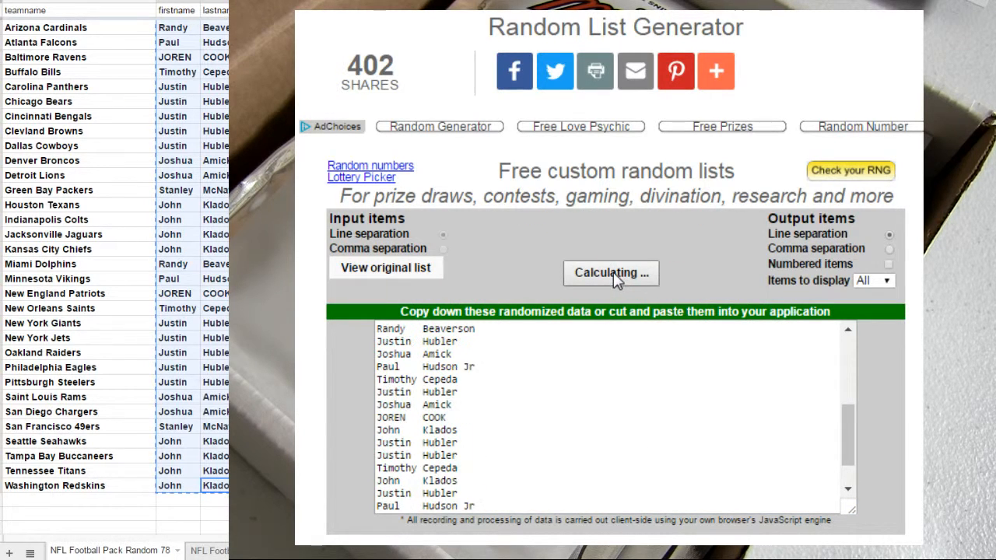
left_click(610, 273)
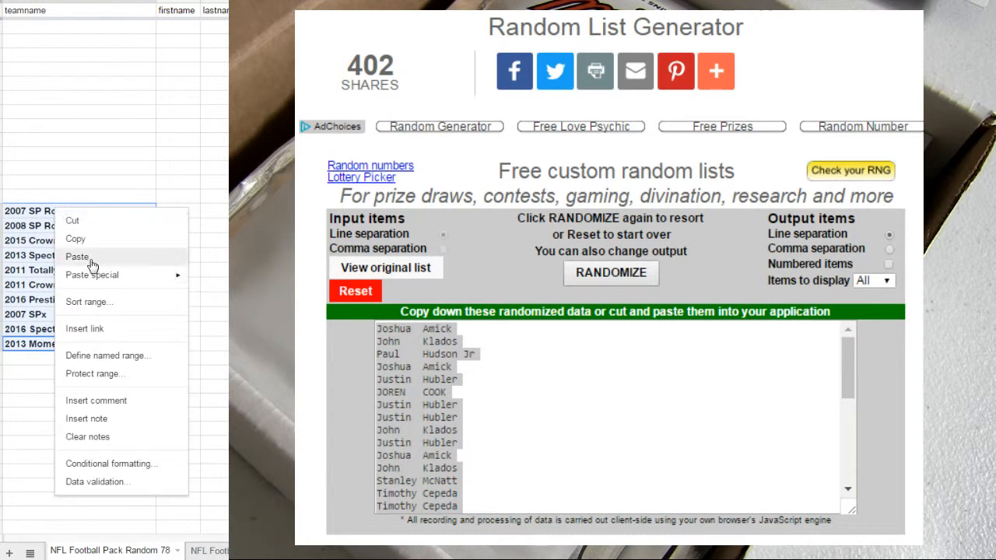
left_click(77, 256)
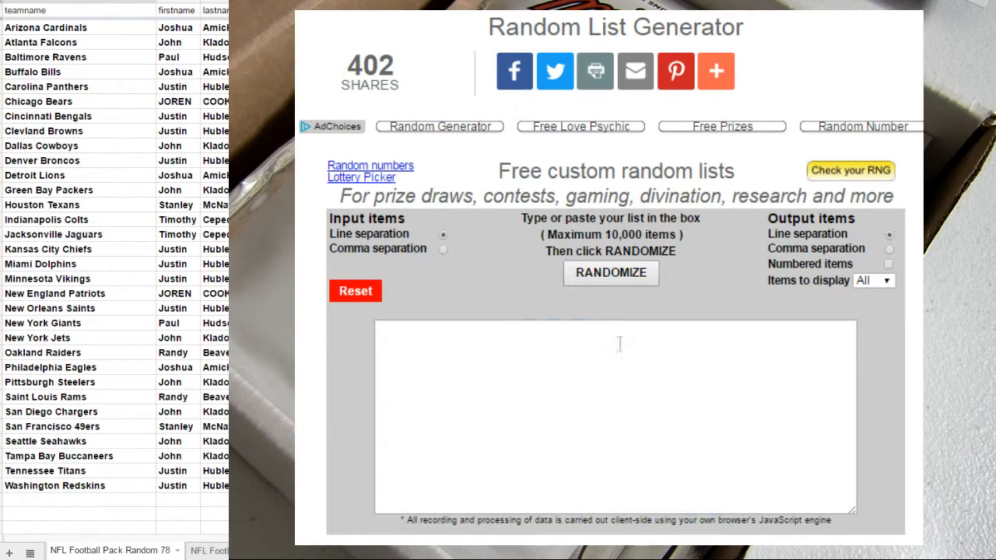
Reshuffle the card pack list three times, then return to the spreadsheet.
left_click(611, 273)
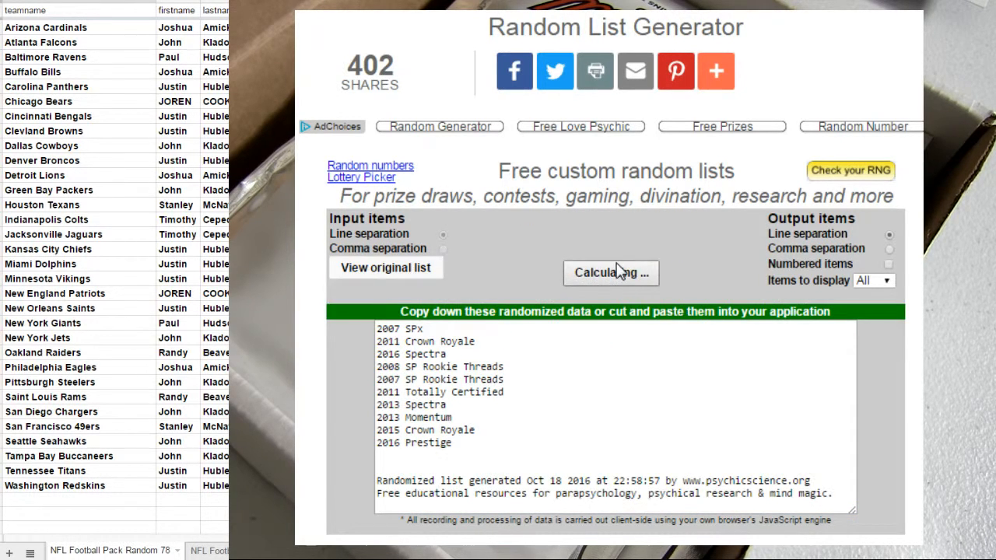
left_click(610, 272)
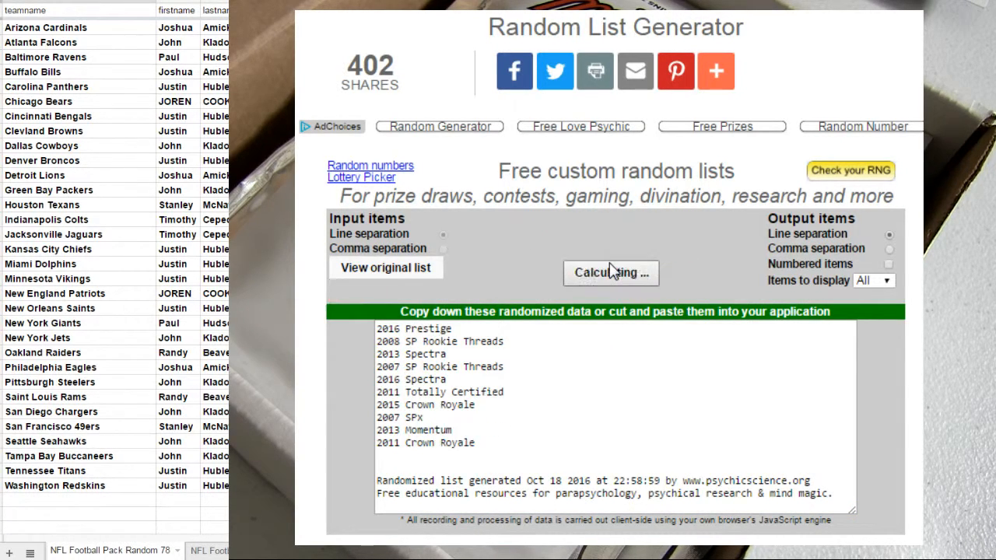
left_click(611, 272)
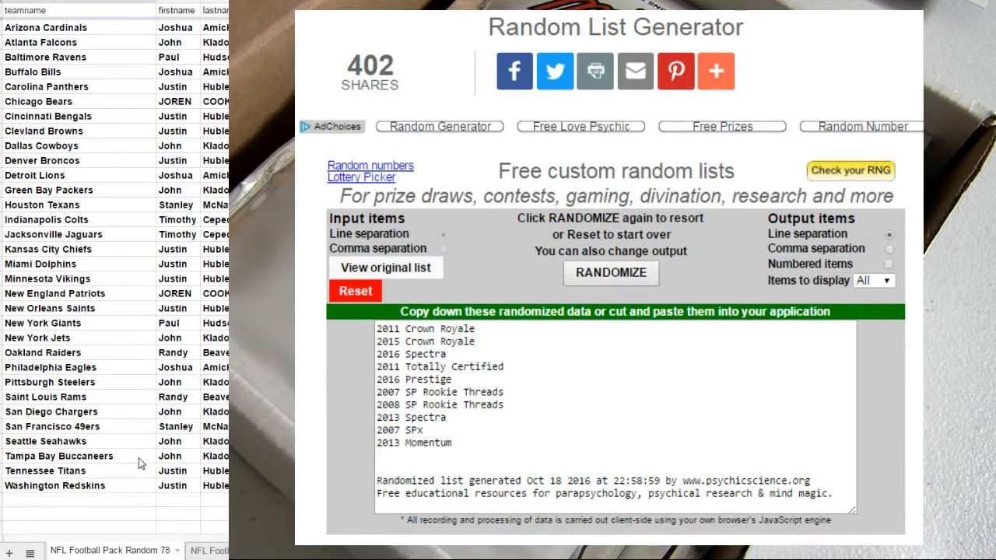
left_click(48, 249)
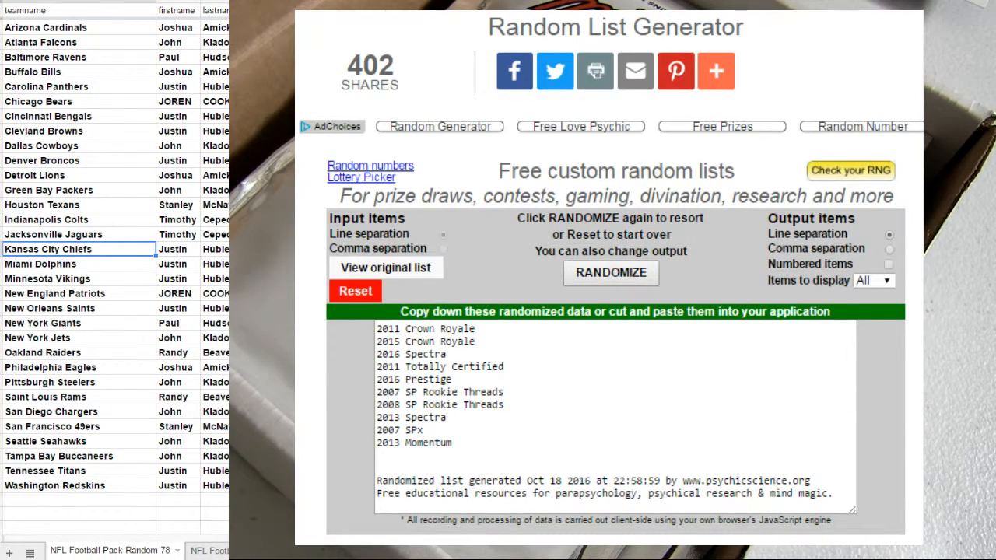